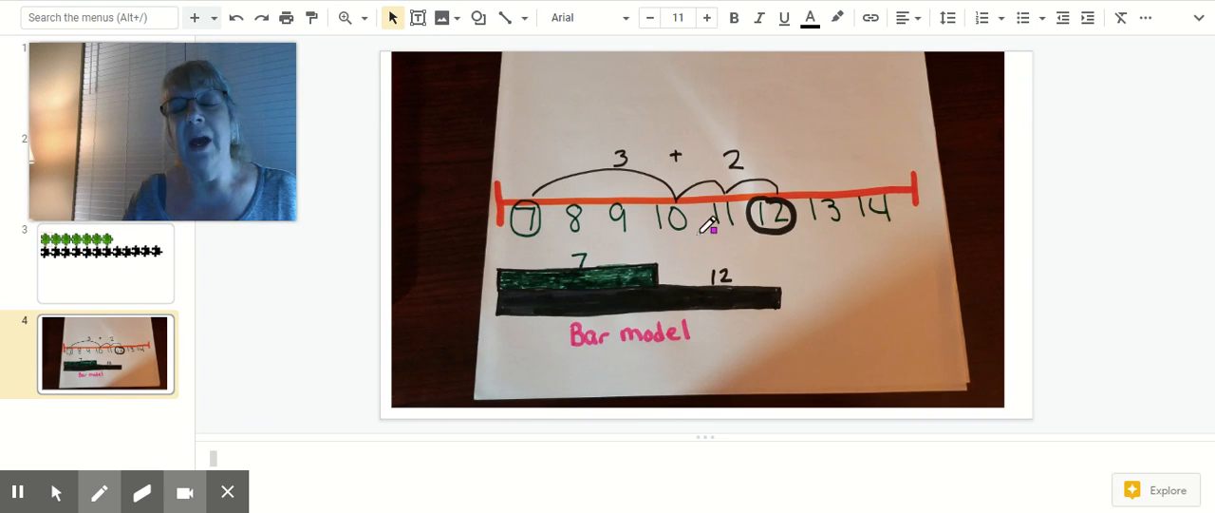
pyautogui.moveTo(599, 218)
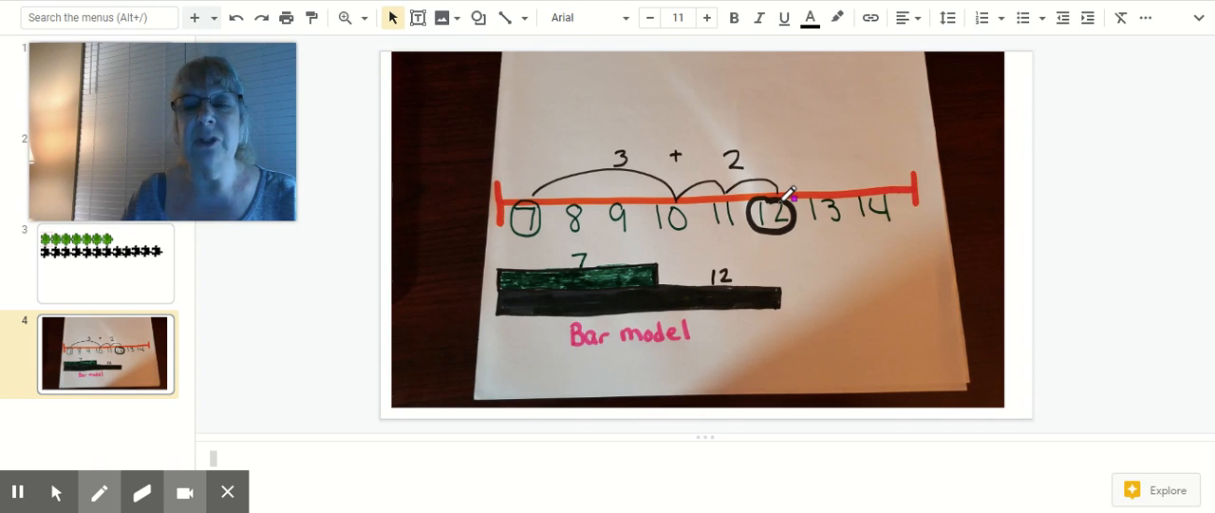
pyautogui.moveTo(546, 185)
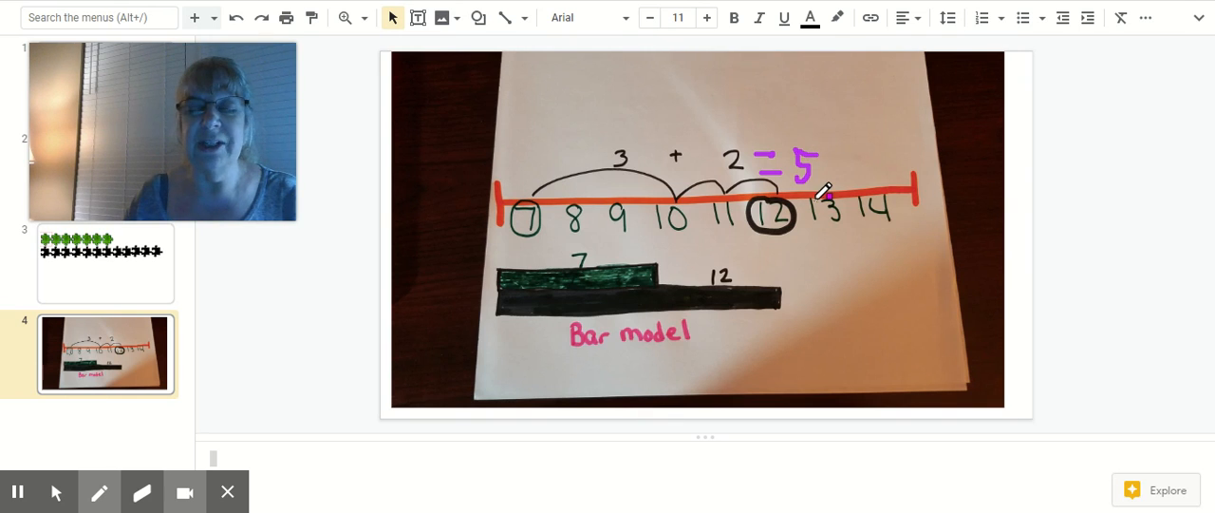
pyautogui.moveTo(750, 309)
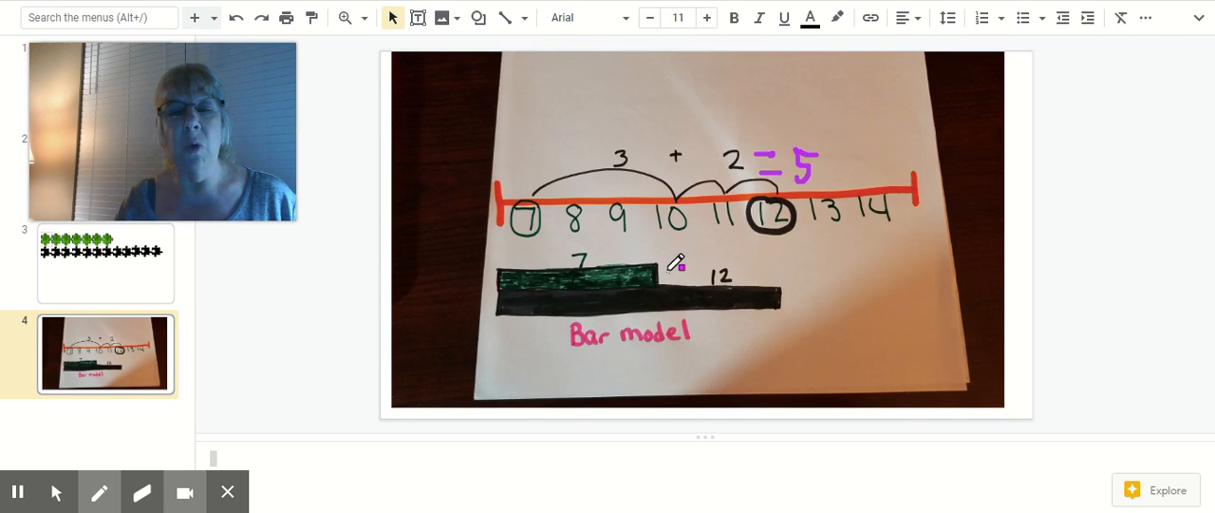
pyautogui.moveTo(784, 294)
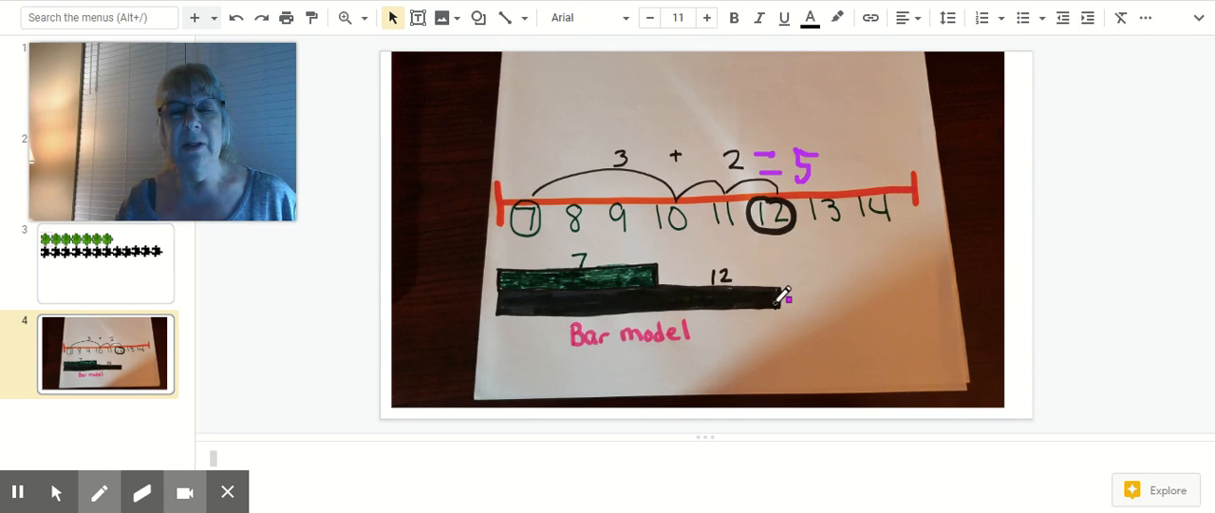
pyautogui.moveTo(615, 264)
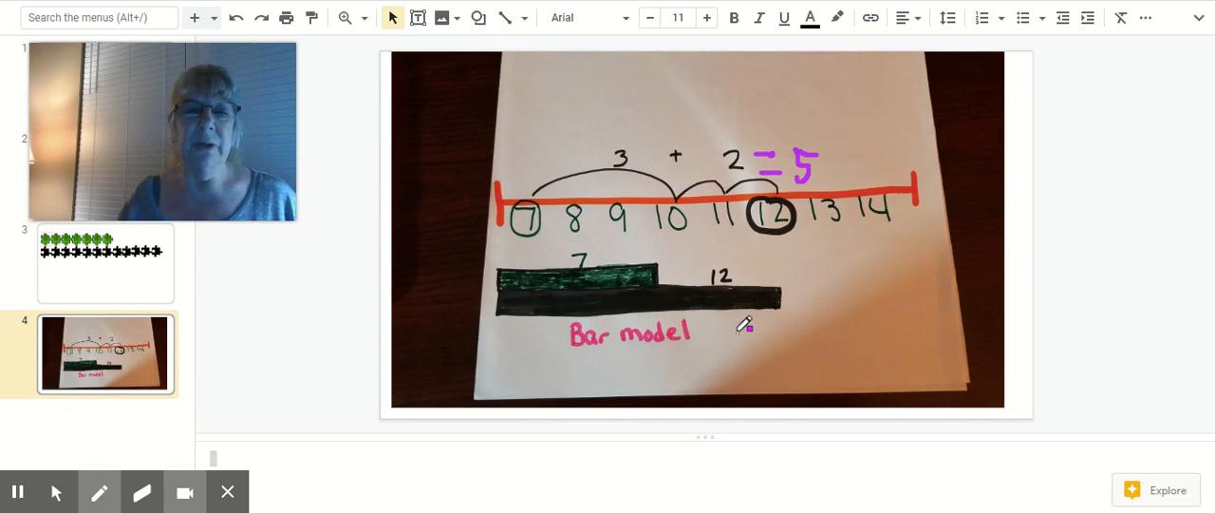
pyautogui.moveTo(743, 326)
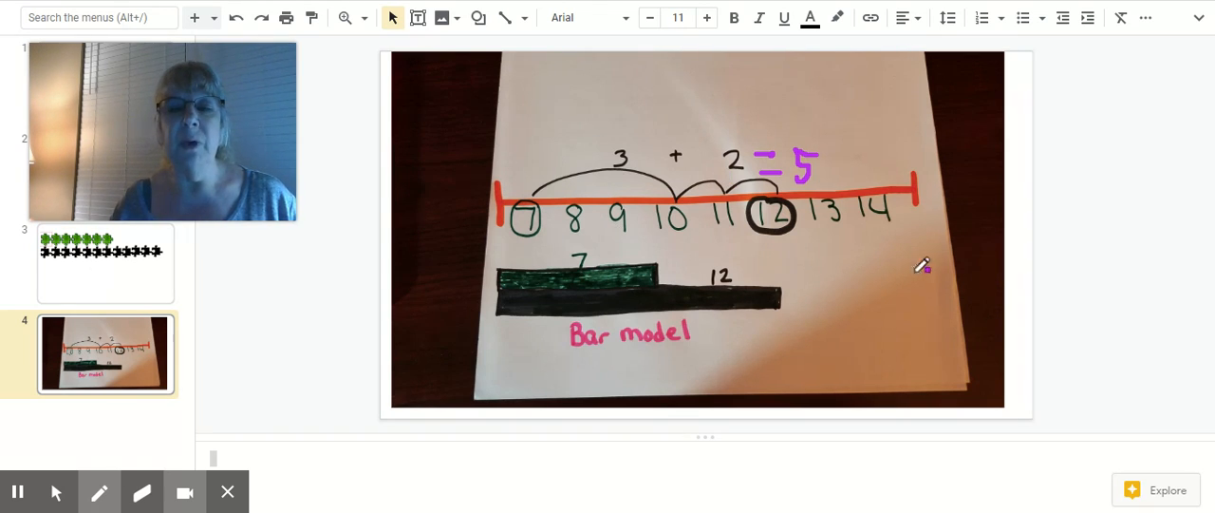
pyautogui.moveTo(916, 310)
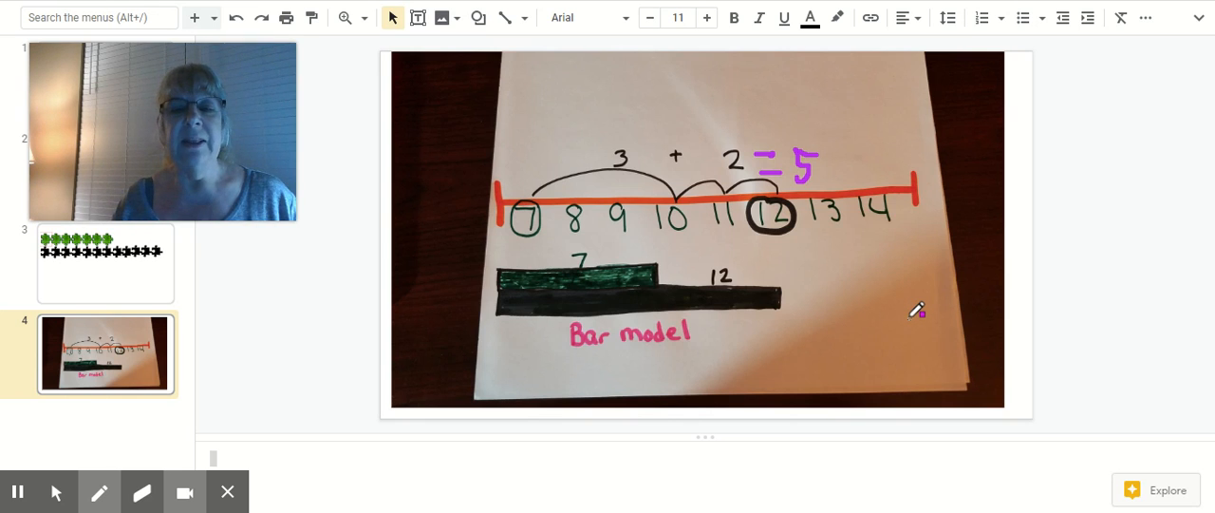
pyautogui.moveTo(914, 310)
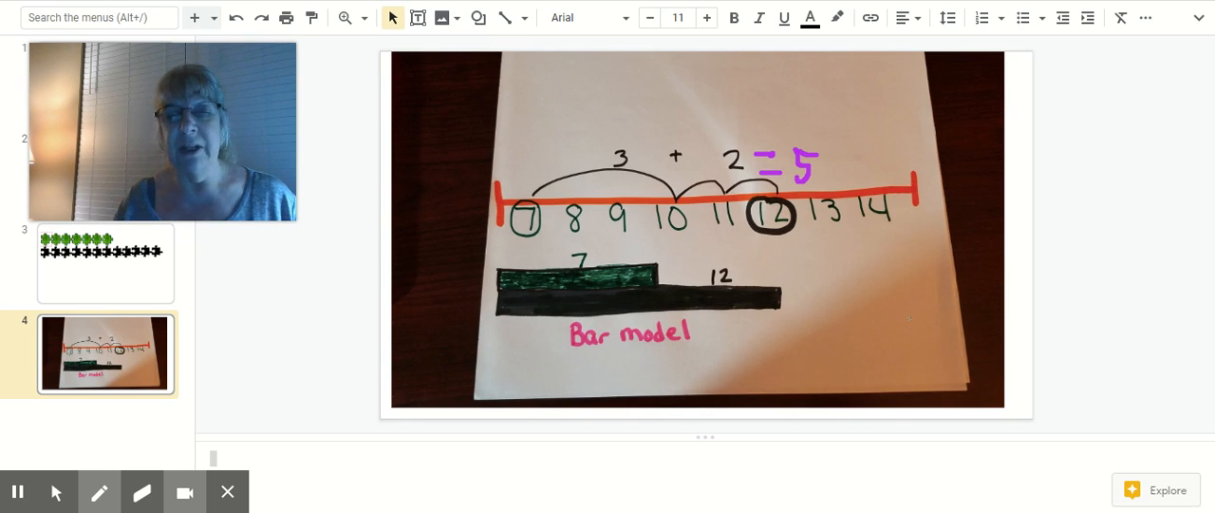